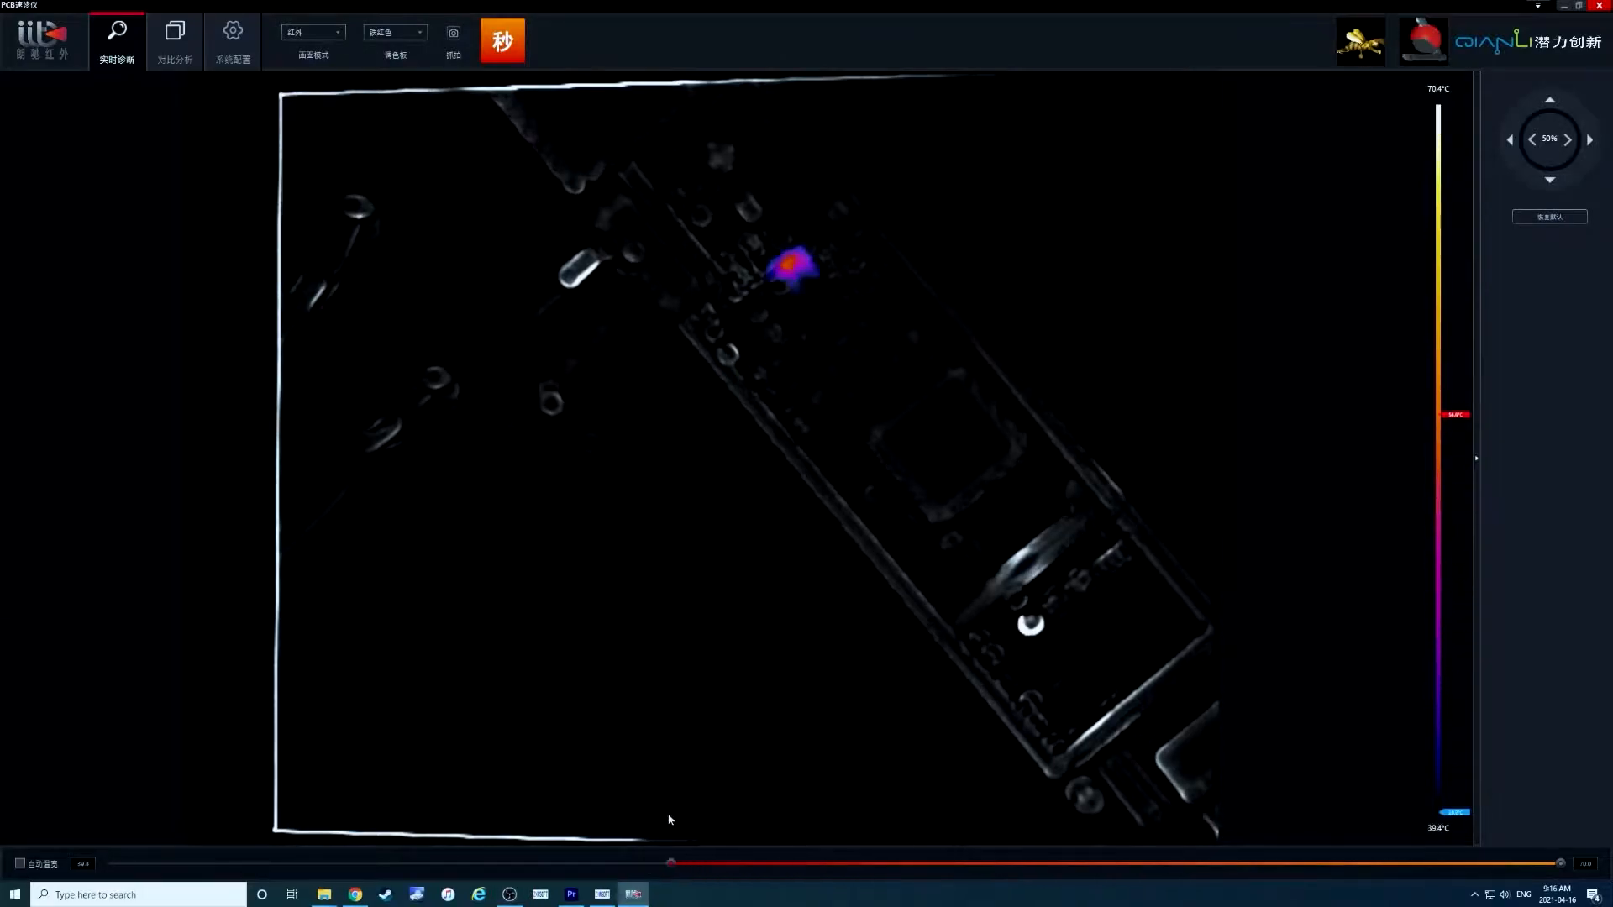
{"action": "mouse_move", "coordinate": [1051, 309]}
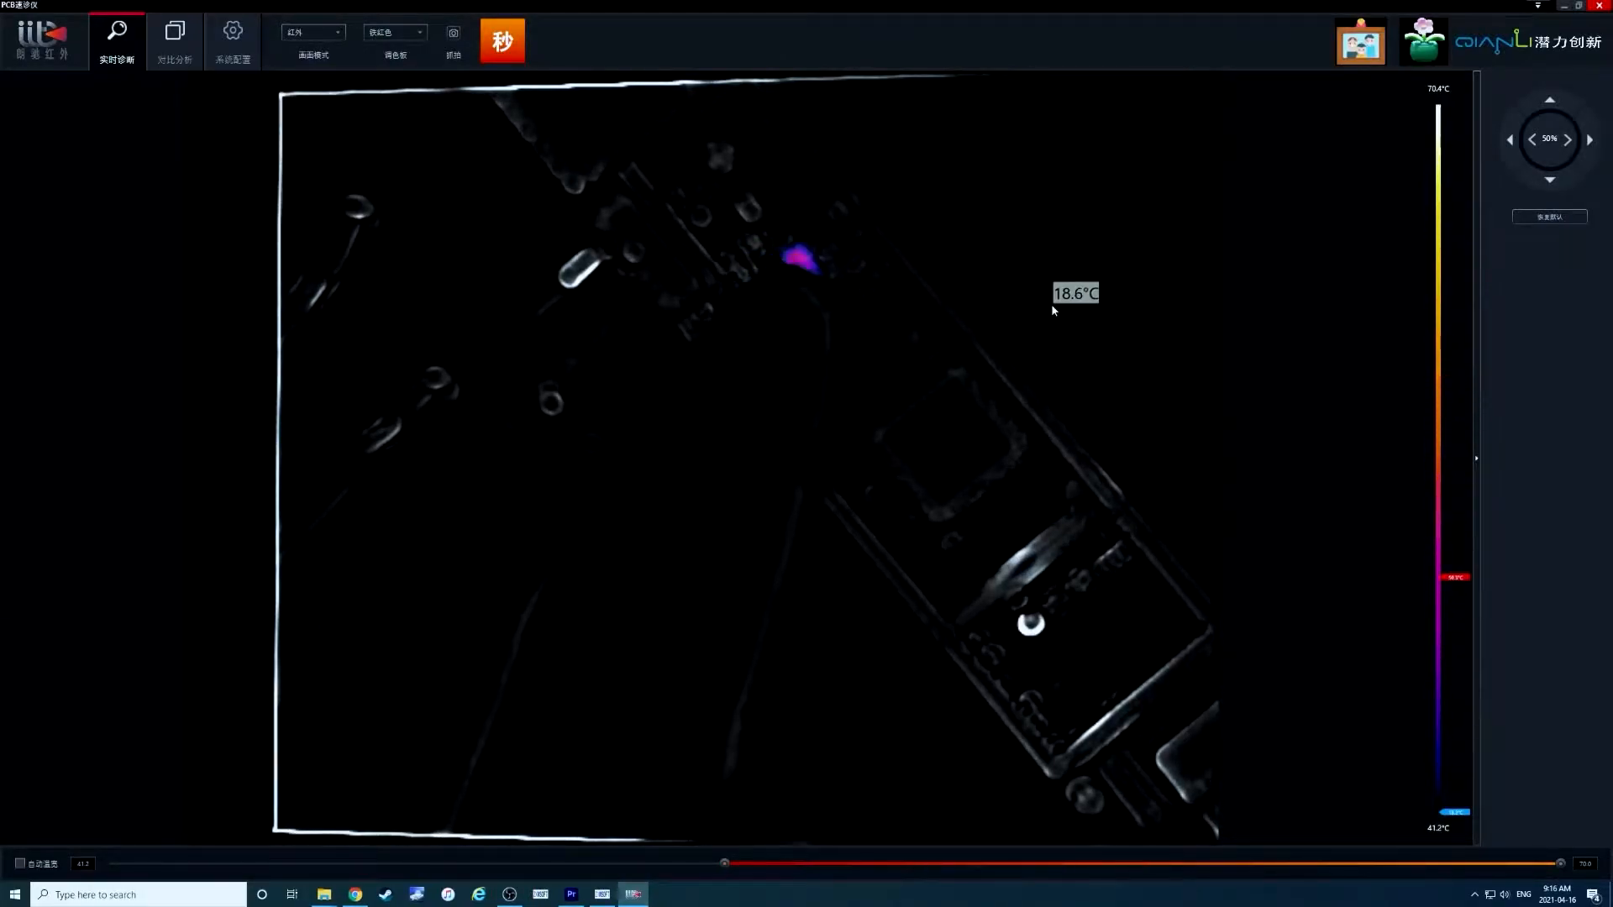